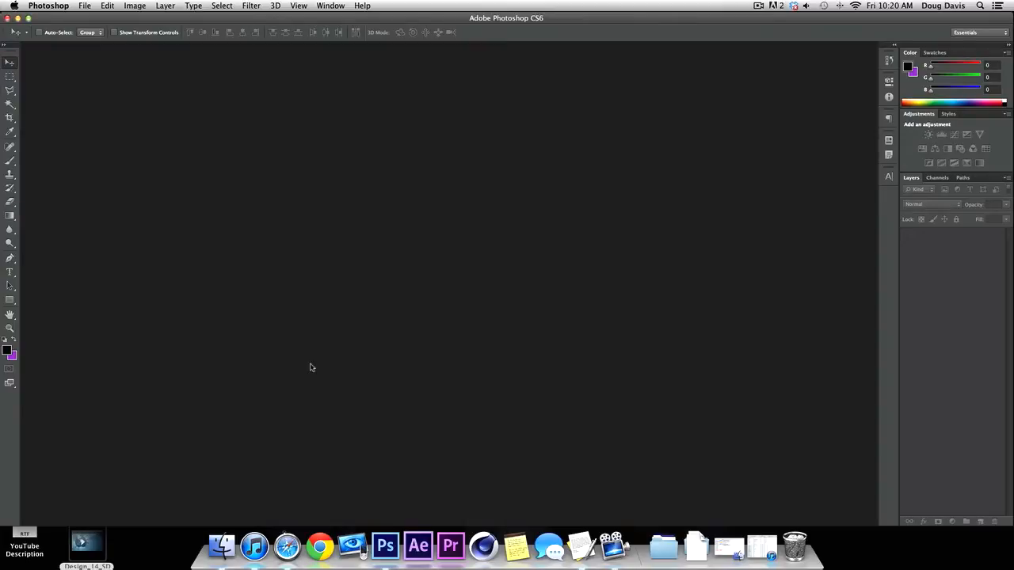
pyautogui.moveTo(279, 360)
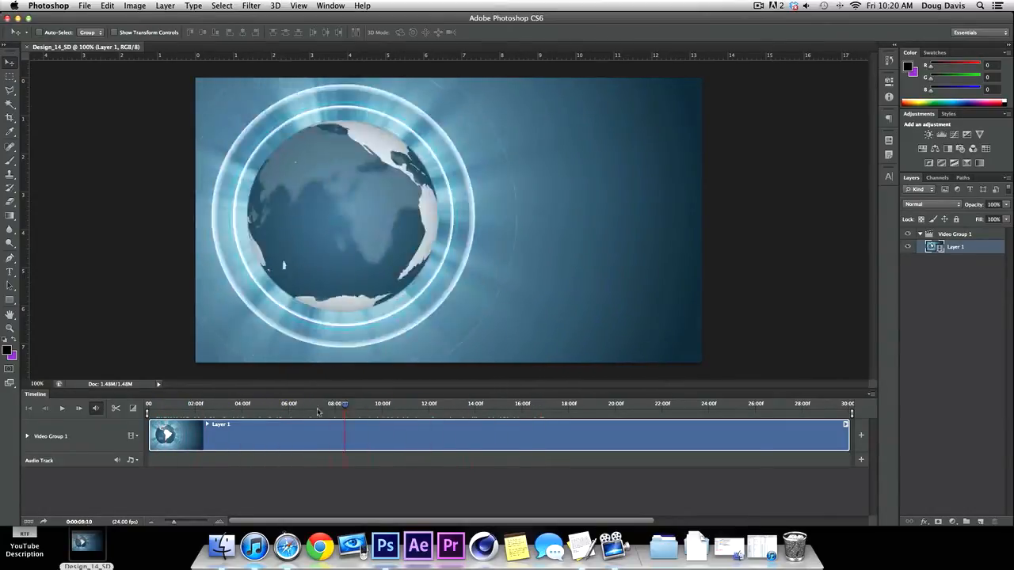
pyautogui.moveTo(346, 404); pyautogui.dragTo(197, 404)
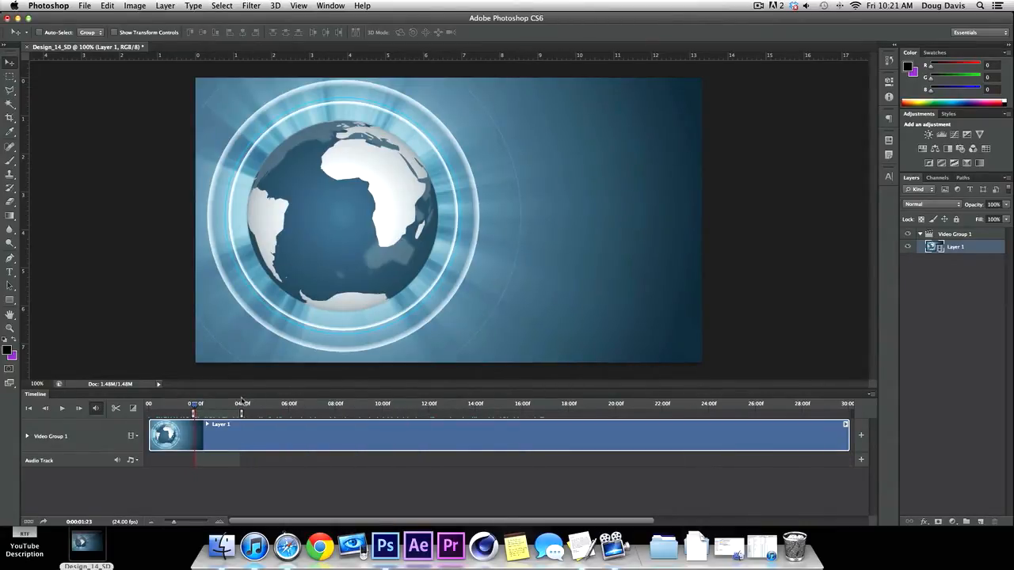
pyautogui.click(193, 404)
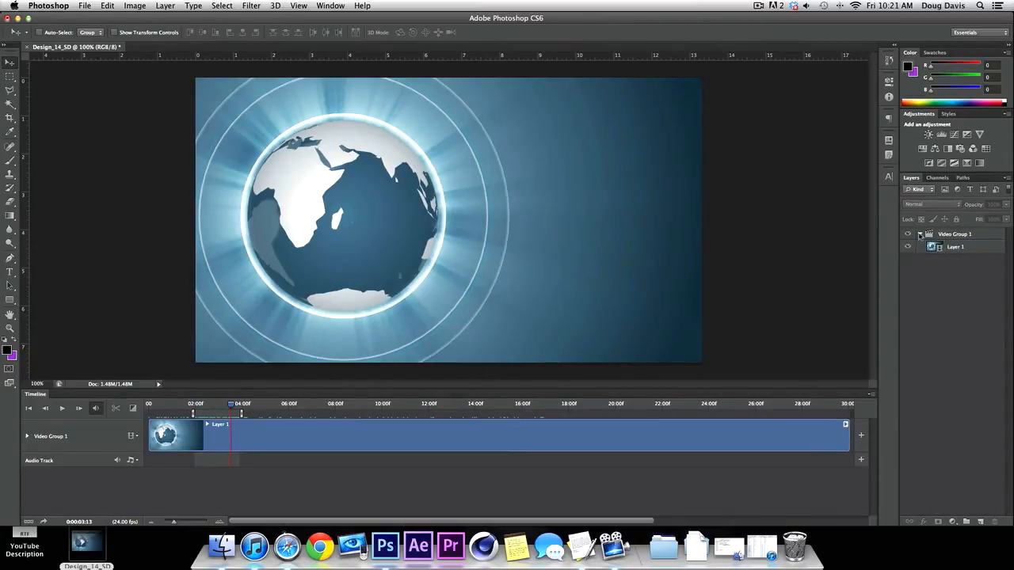
# - Add the ALWAYS, I'M and BORED text layers over the globe with the Type tool
pyautogui.click(919, 234)
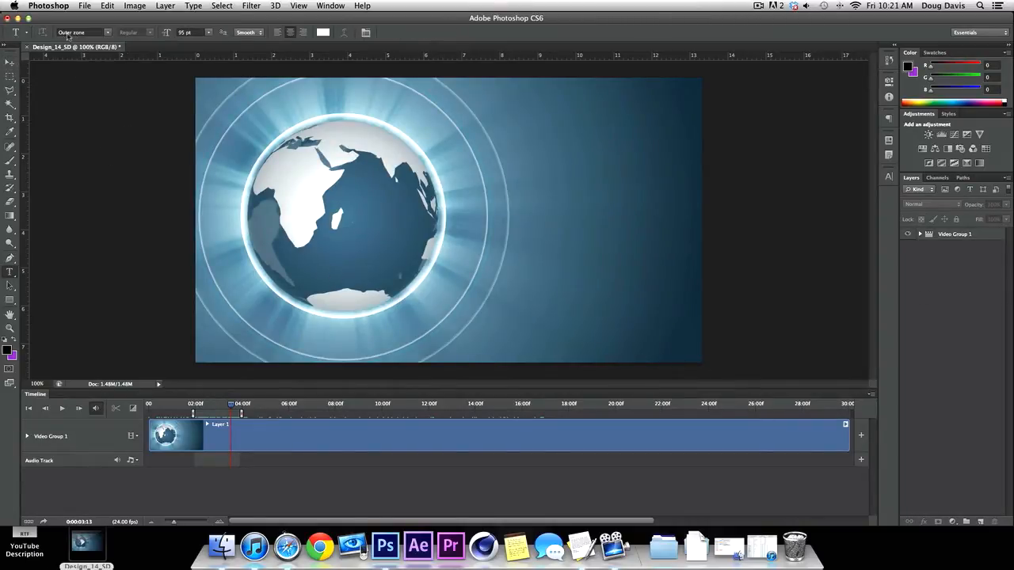
pyautogui.click(503, 240)
pyautogui.write('bored')
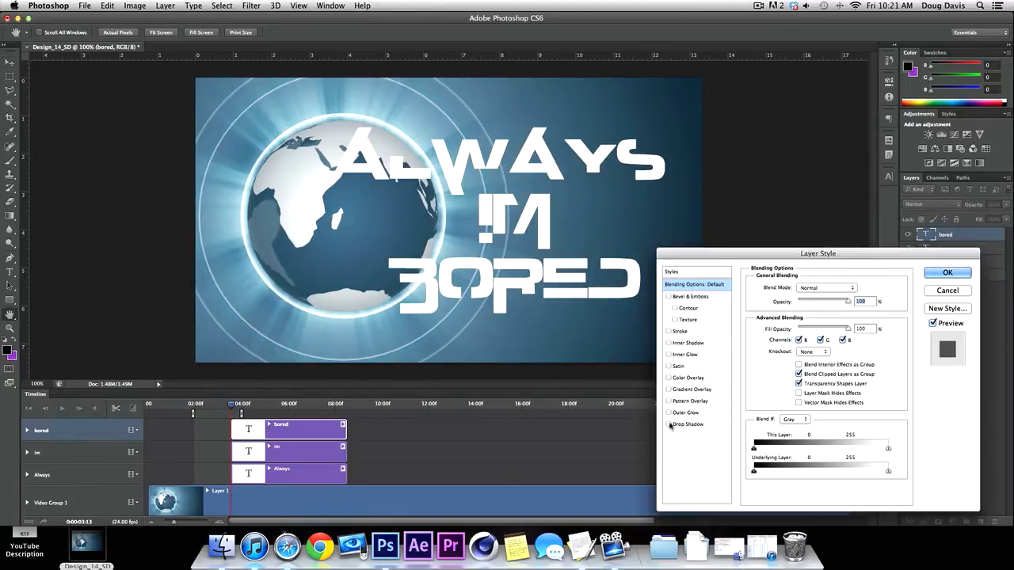
# - Give the ALWAYS text layer a Drop Shadow and confirm the Layer Style
pyautogui.click(947, 272)
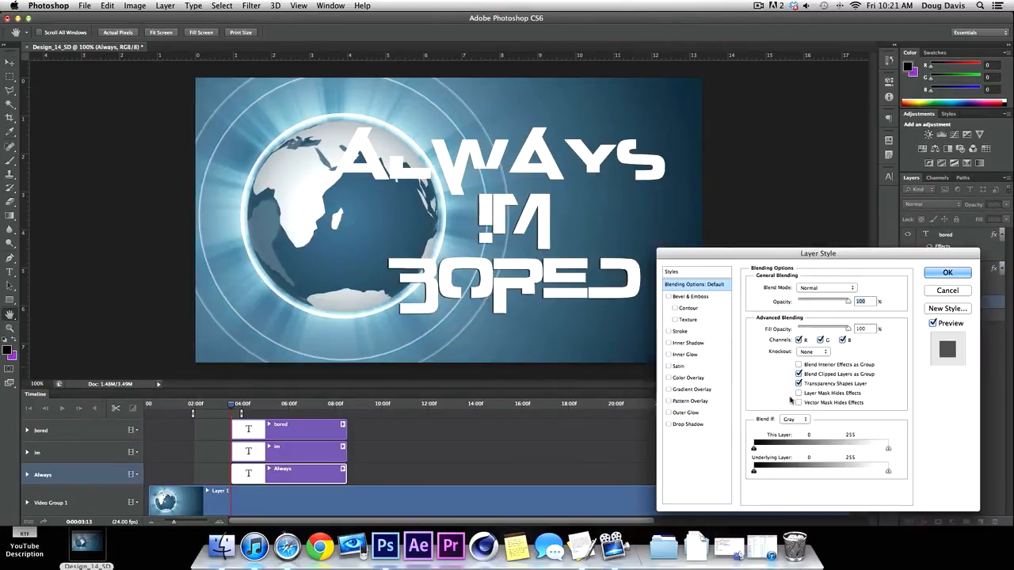
pyautogui.click(668, 425)
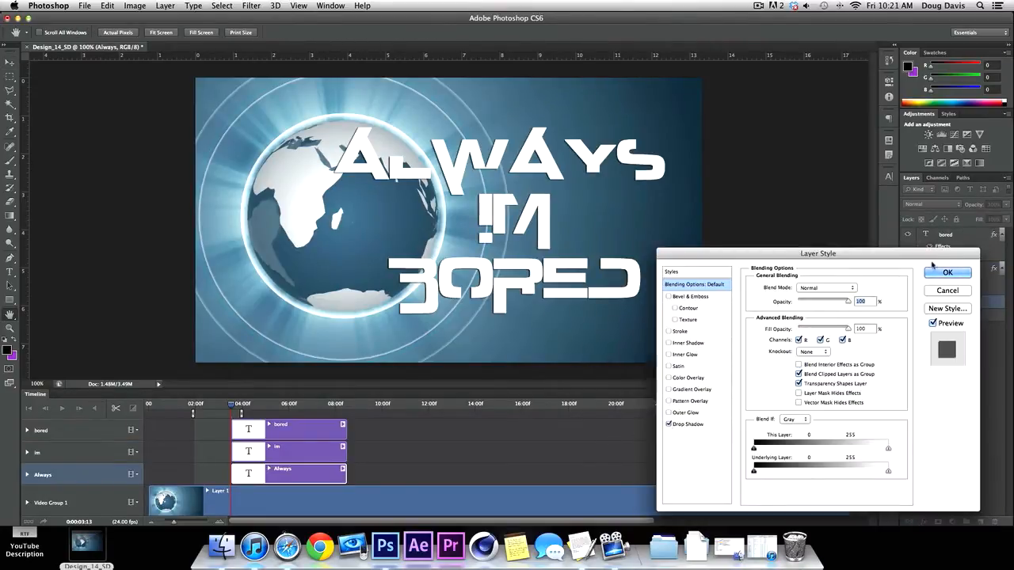
pyautogui.click(947, 272)
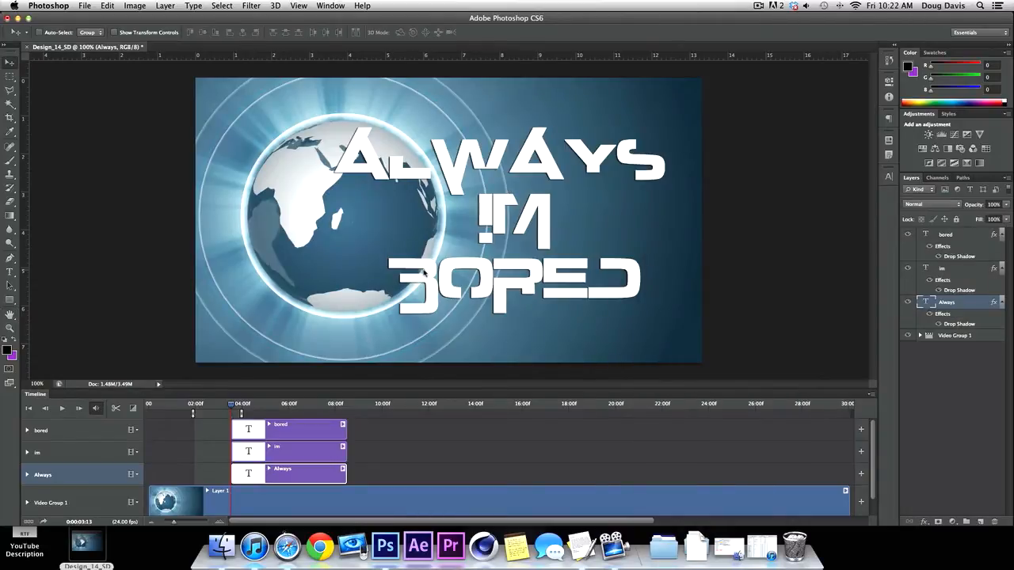
pyautogui.moveTo(272, 405)
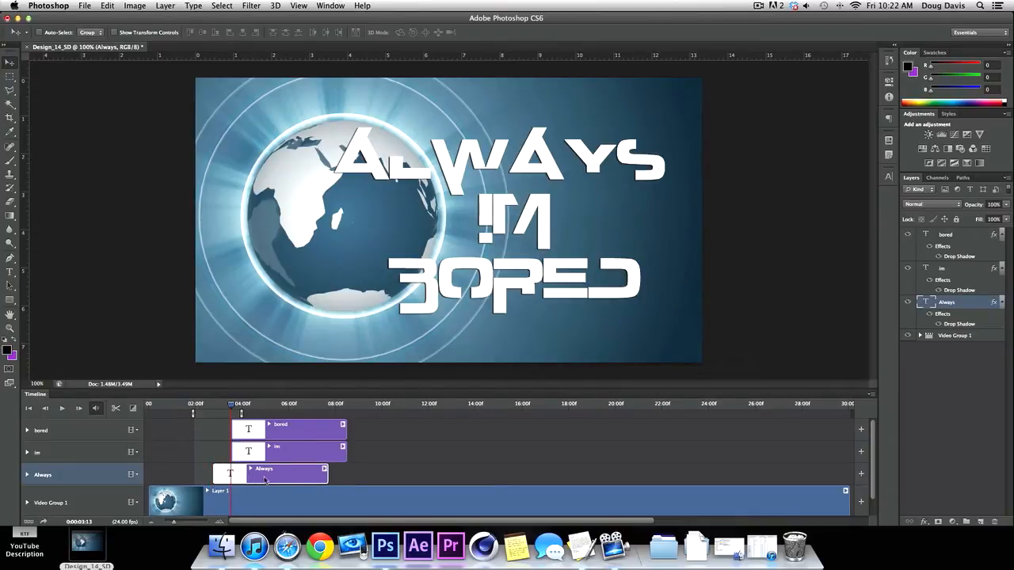
# - Trim the ALWAYS, I'M and BORED clips to brief flashes staggered one after another from the timeline start
pyautogui.moveTo(241, 414); pyautogui.dragTo(197, 413)
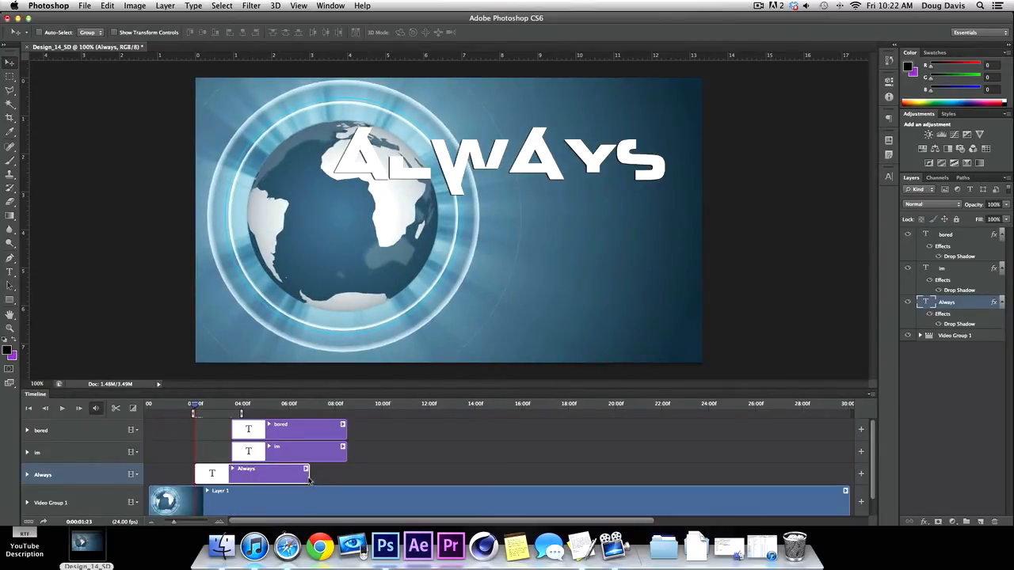
pyautogui.moveTo(270, 473); pyautogui.dragTo(203, 473)
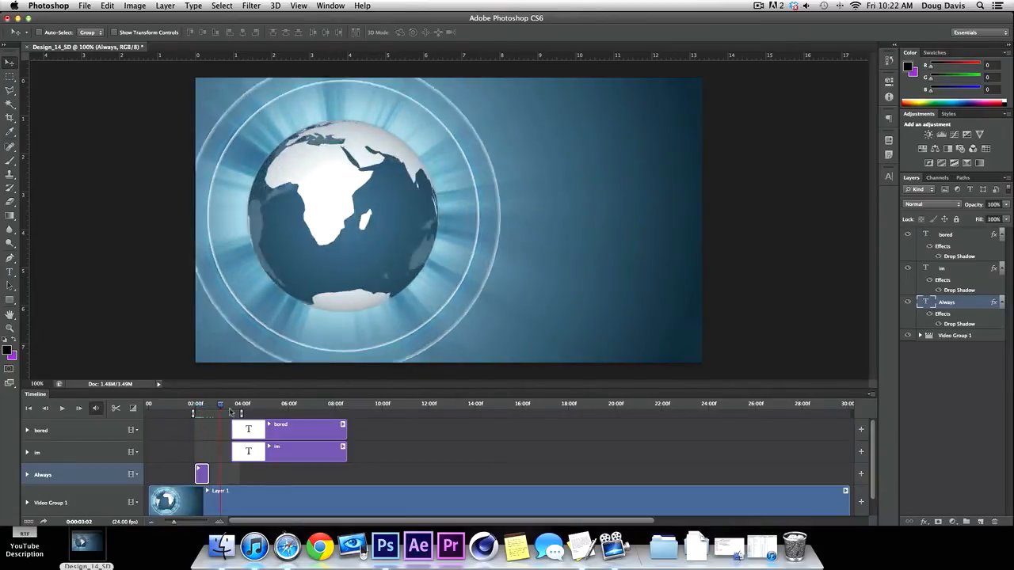
pyautogui.click(194, 404)
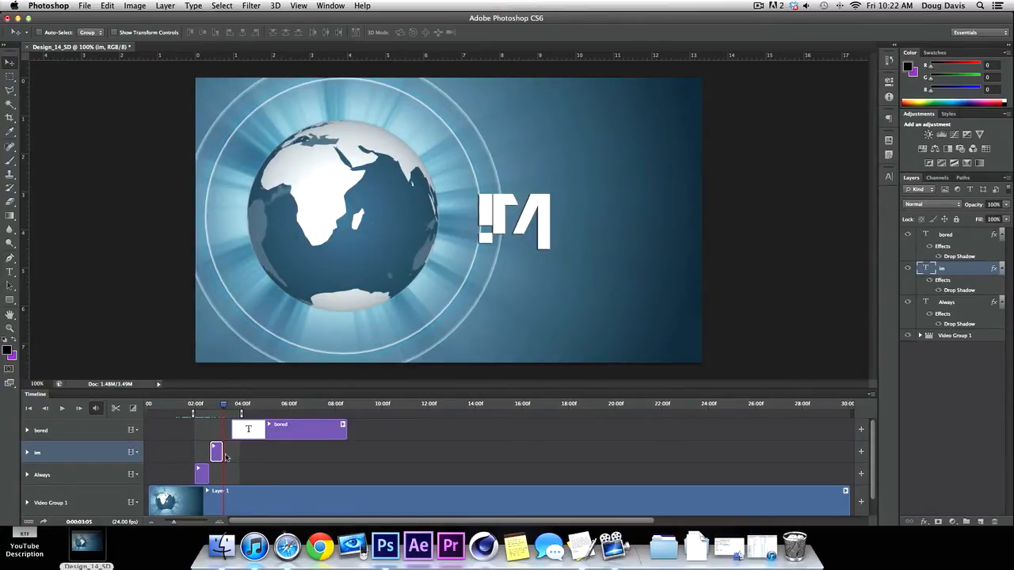
pyautogui.moveTo(241, 404); pyautogui.dragTo(212, 404)
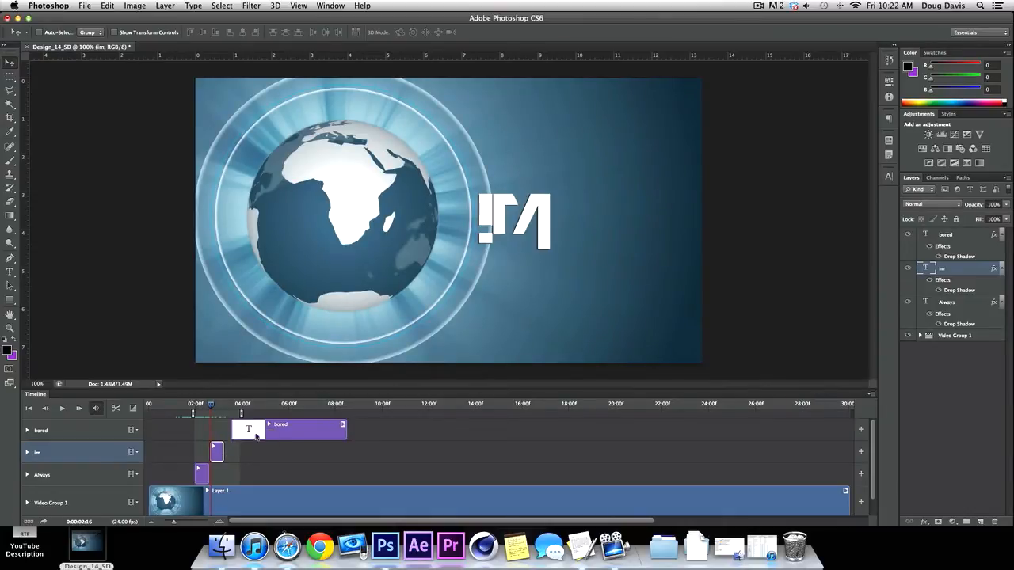
pyautogui.click(301, 428)
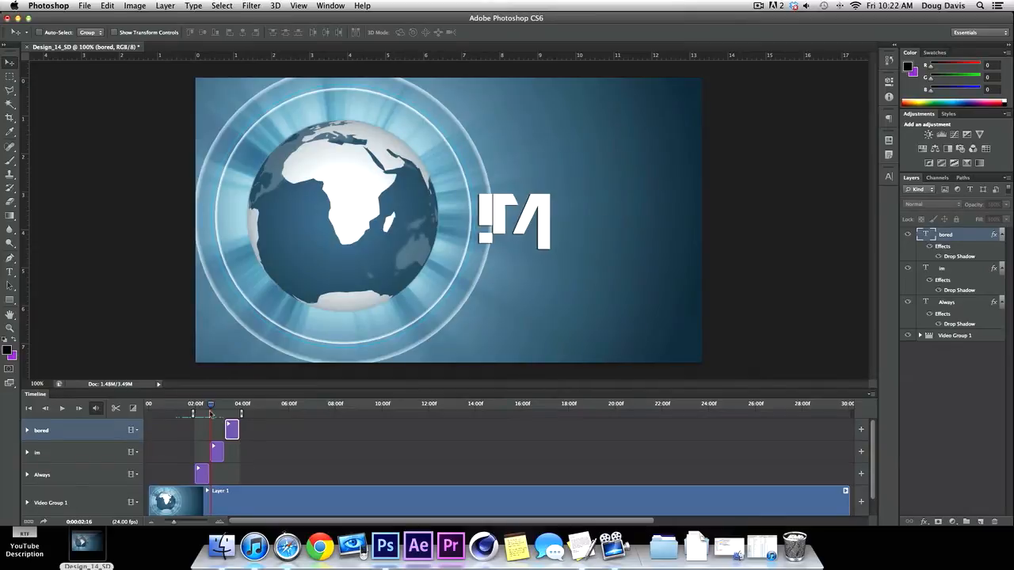
pyautogui.click(250, 405)
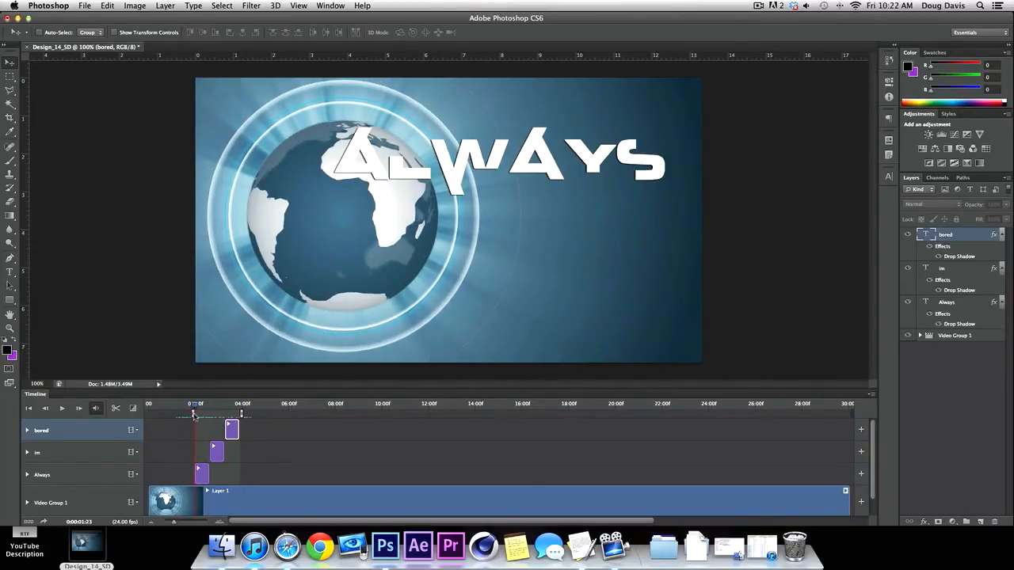
# - Add opacity keyframes to the ALWAYS layer and scrub the animation back to the start
pyautogui.click(27, 476)
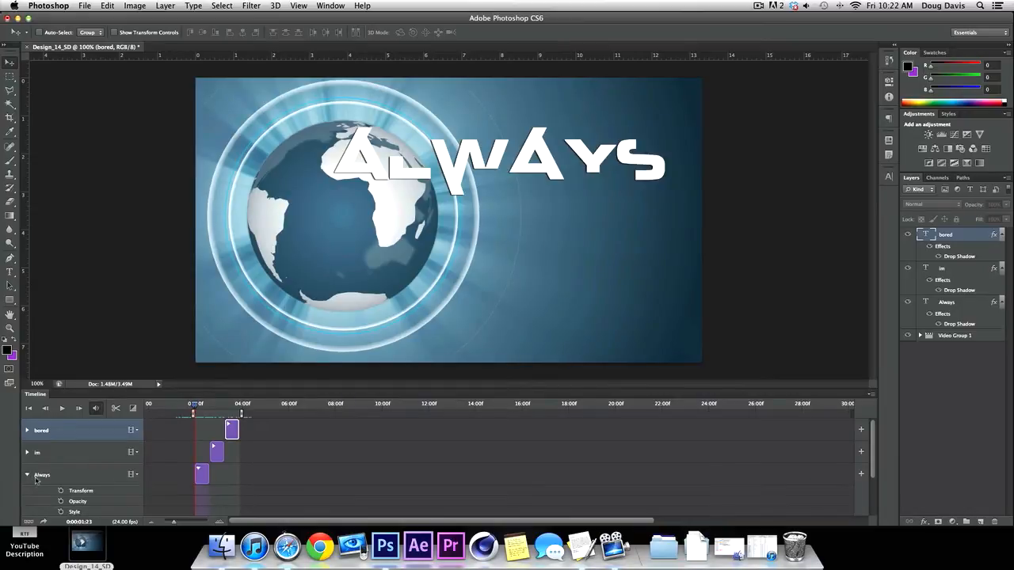
pyautogui.click(946, 301)
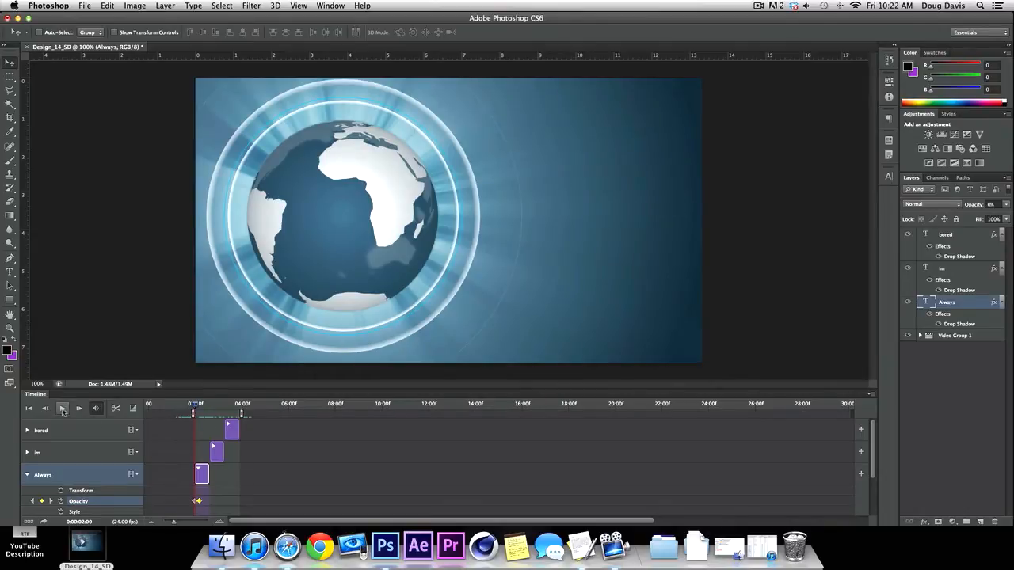
pyautogui.click(62, 409)
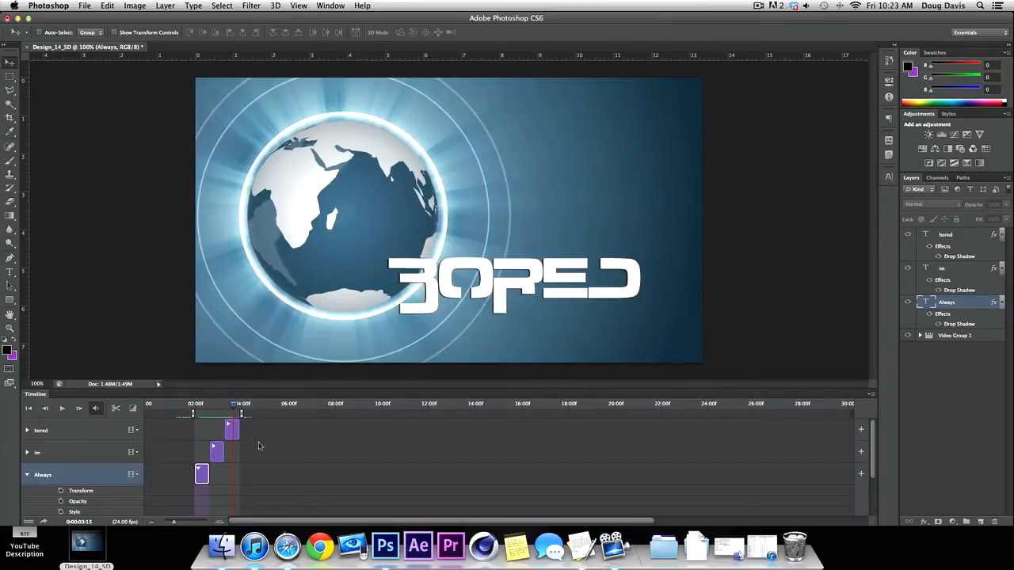
pyautogui.click(27, 475)
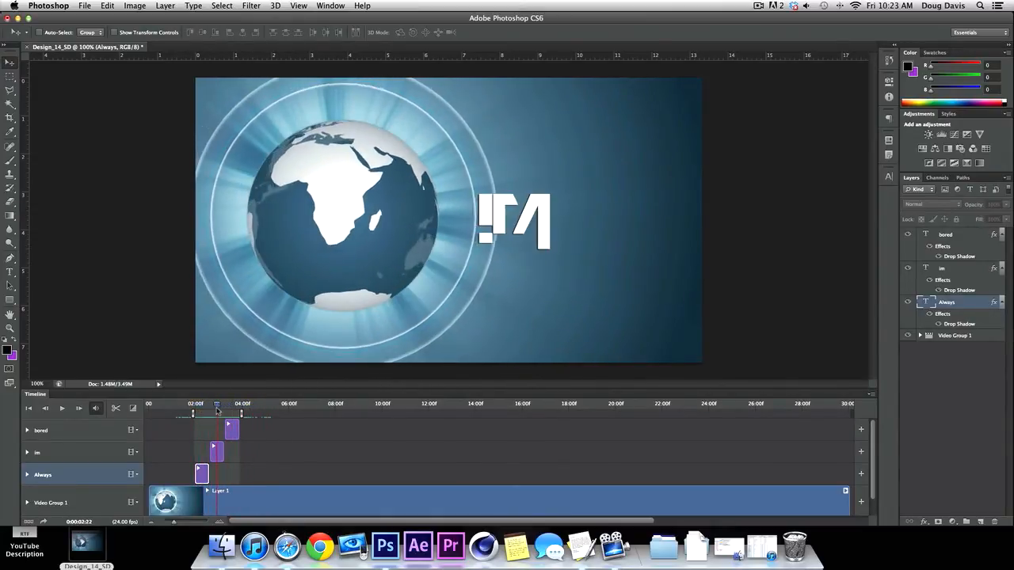
pyautogui.moveTo(215, 415); pyautogui.dragTo(193, 415)
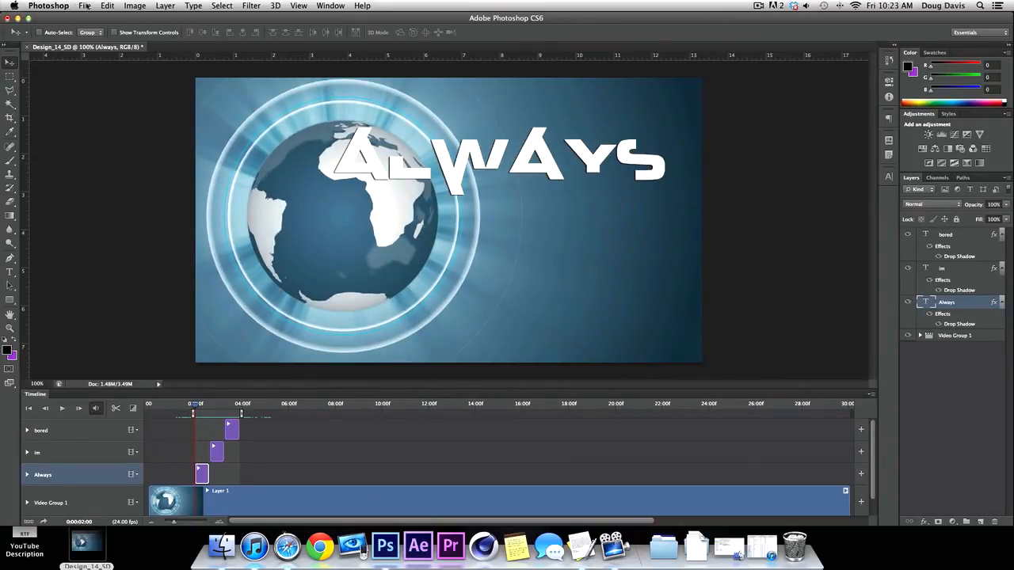
pyautogui.click(85, 6)
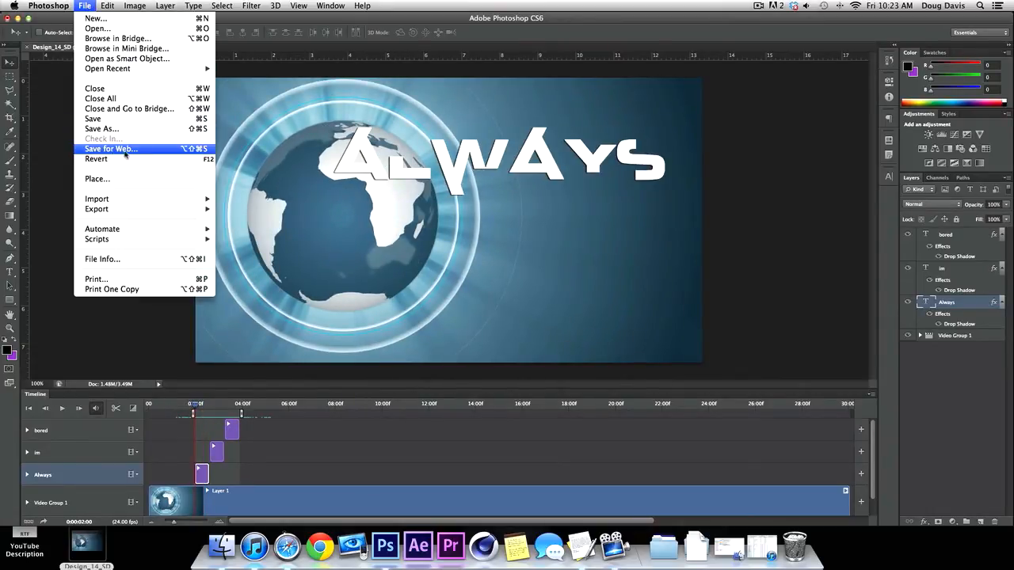
pyautogui.click(111, 149)
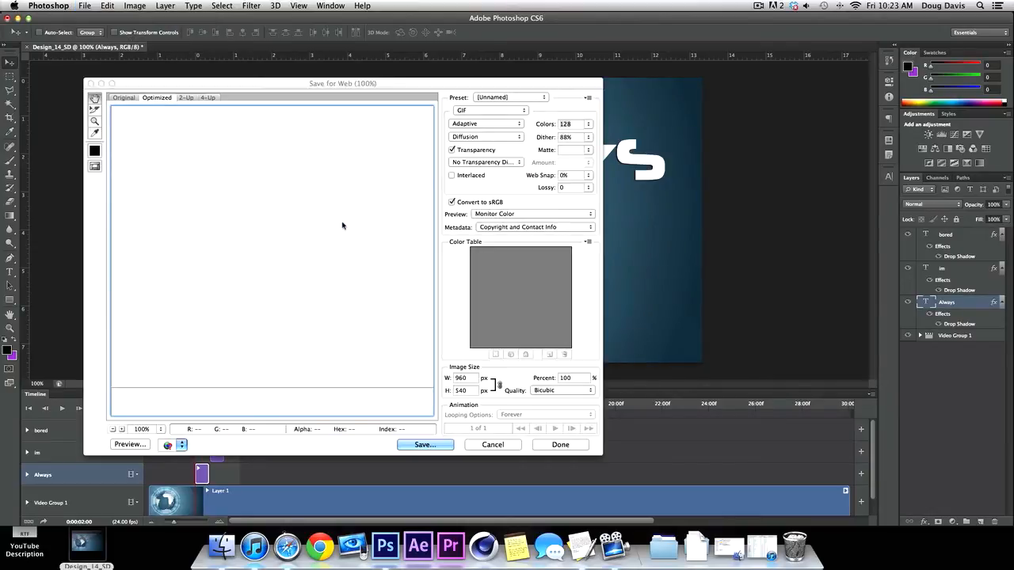
pyautogui.moveTo(368, 218)
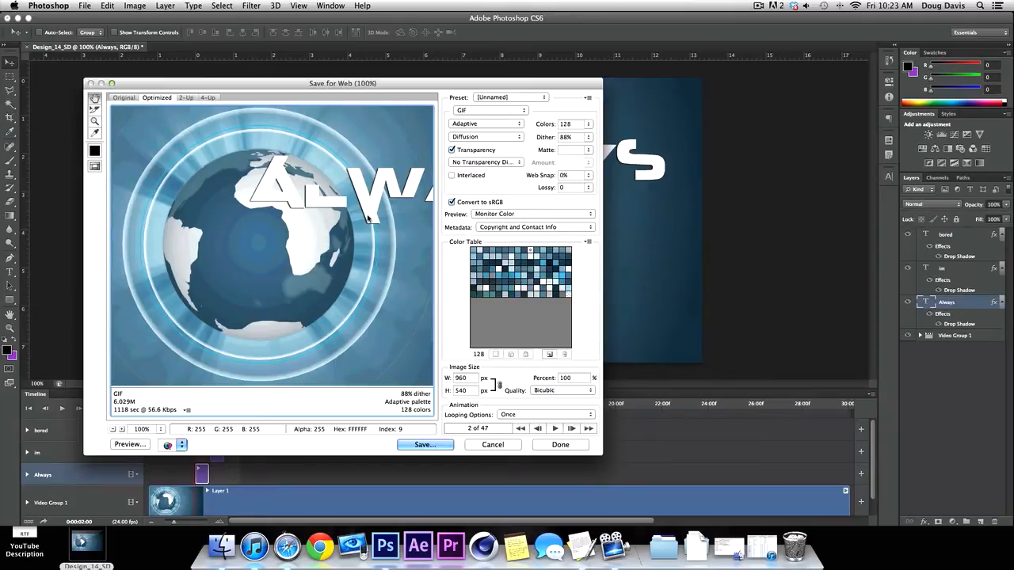
pyautogui.moveTo(511, 238)
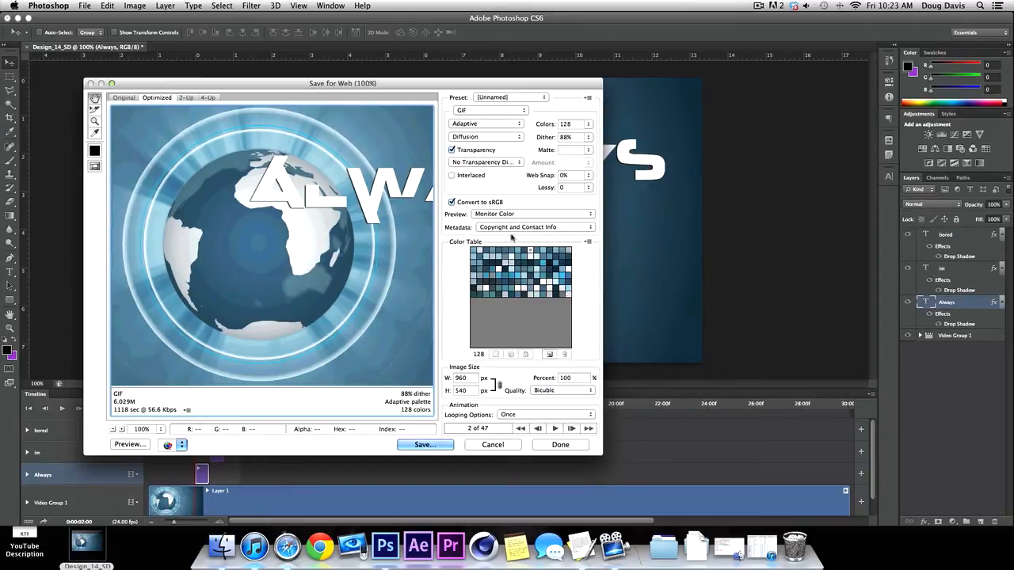
pyautogui.moveTo(492, 121)
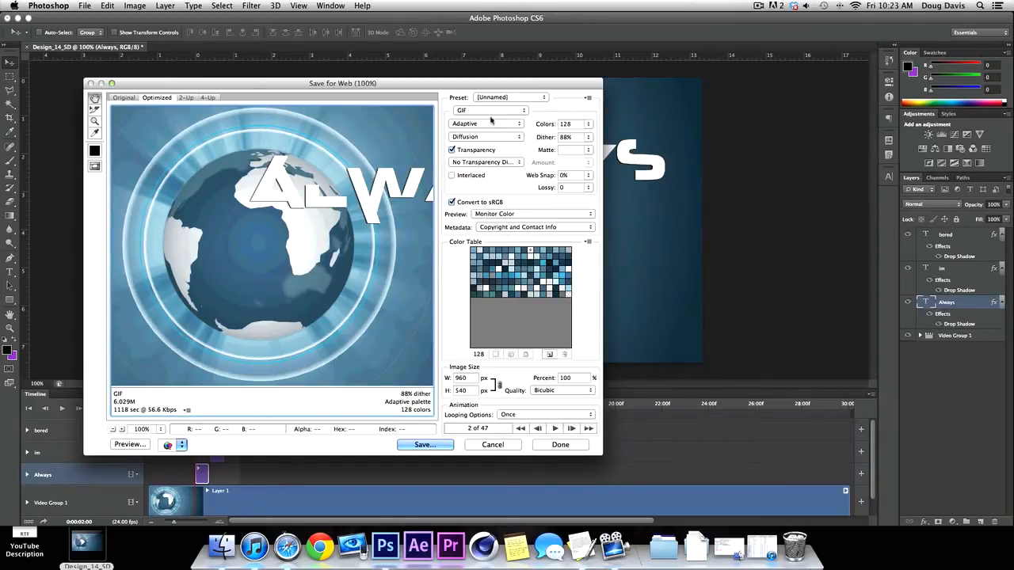
pyautogui.moveTo(501, 161)
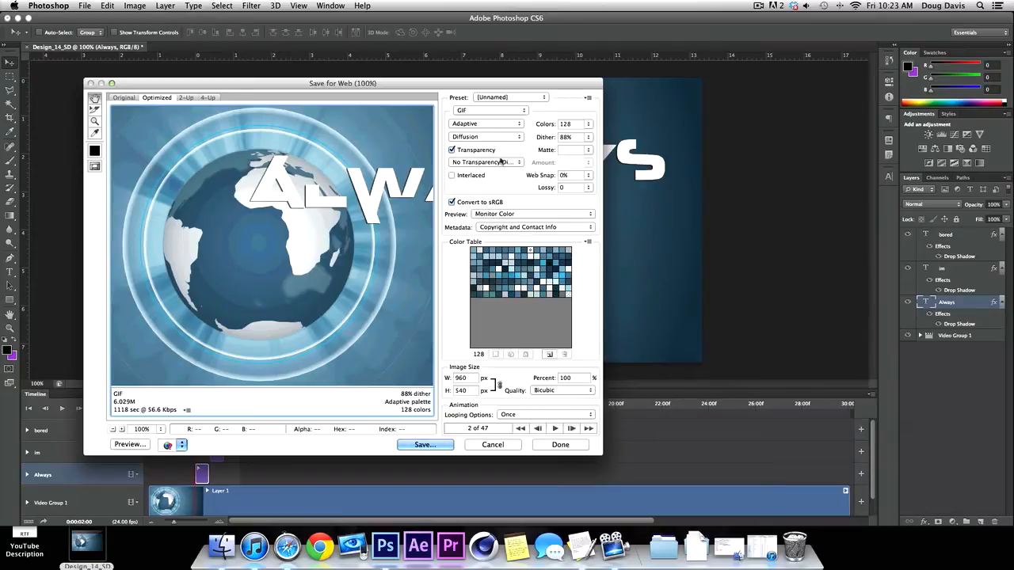
pyautogui.click(451, 149)
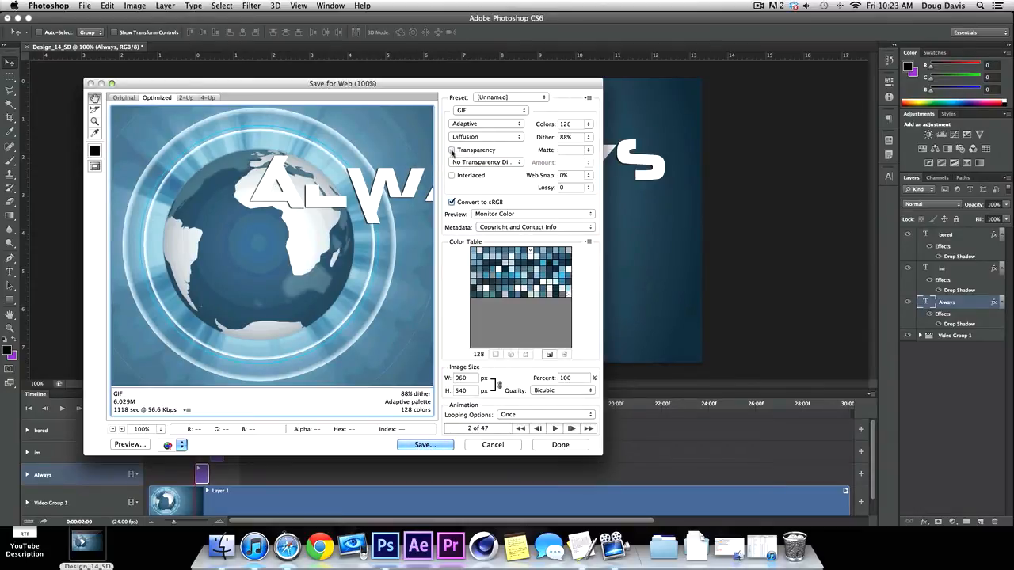
pyautogui.click(453, 149)
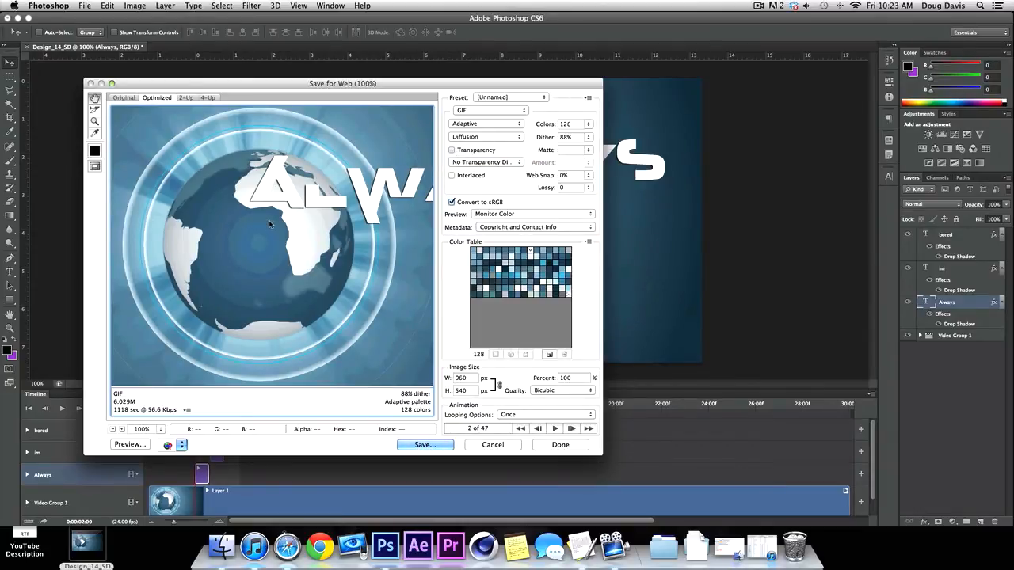
pyautogui.moveTo(431, 309)
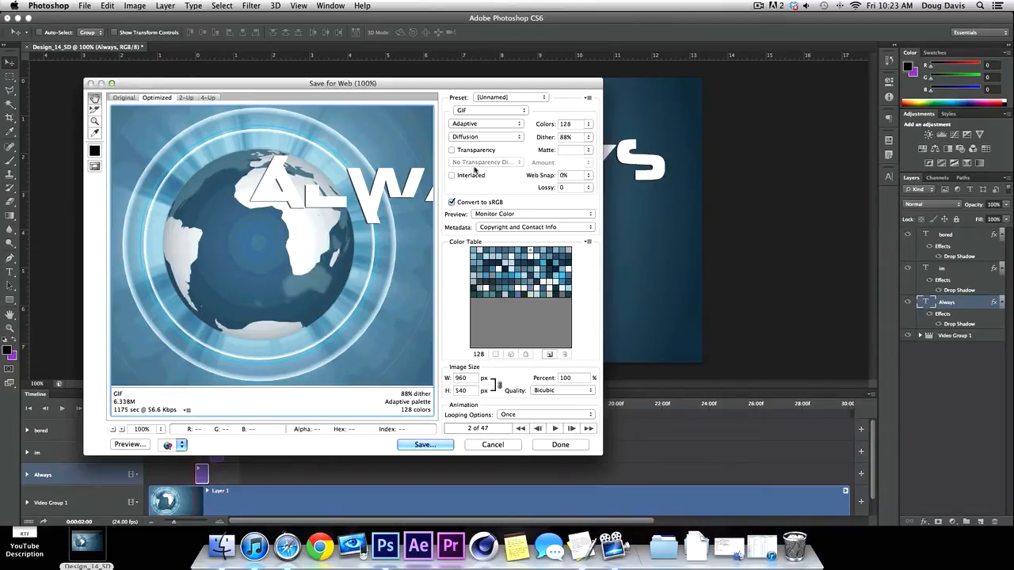
pyautogui.moveTo(452, 149)
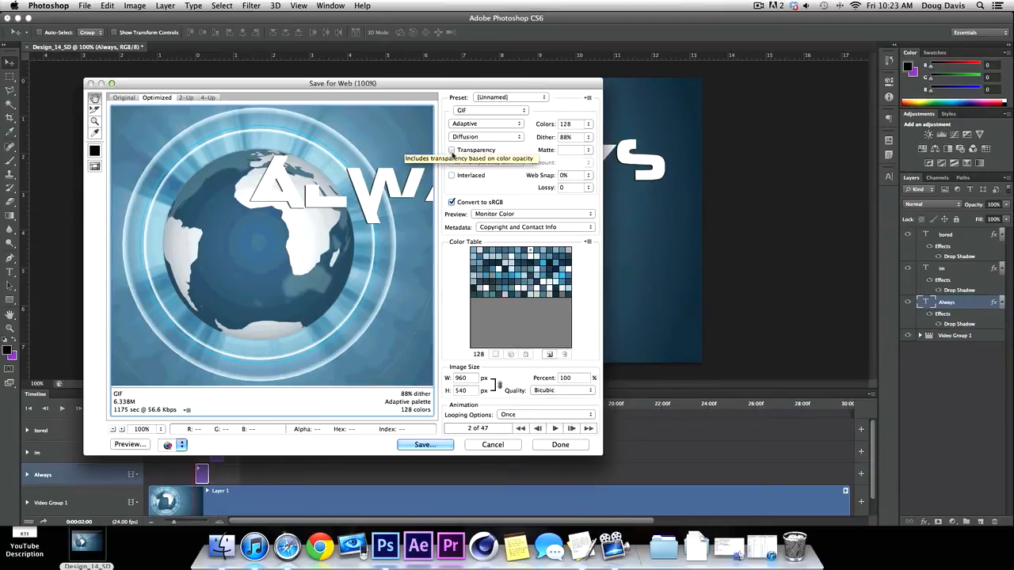
pyautogui.click(453, 149)
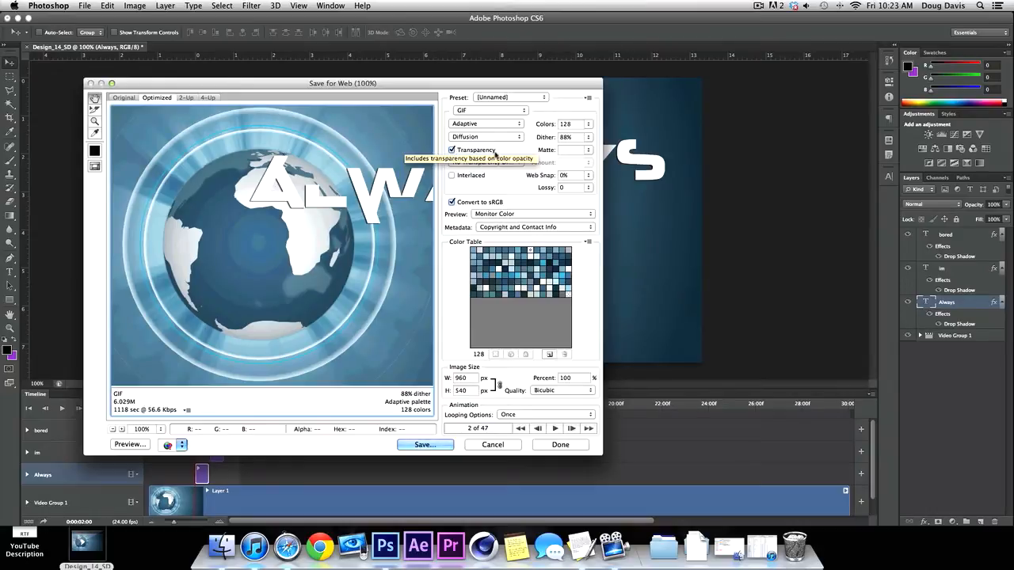
pyautogui.moveTo(410, 298)
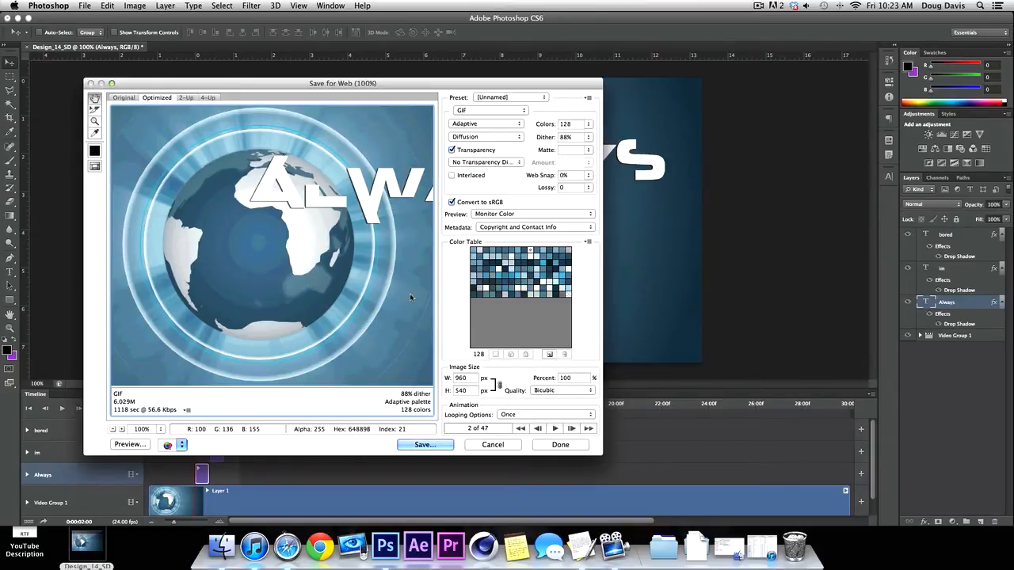
pyautogui.moveTo(494, 431)
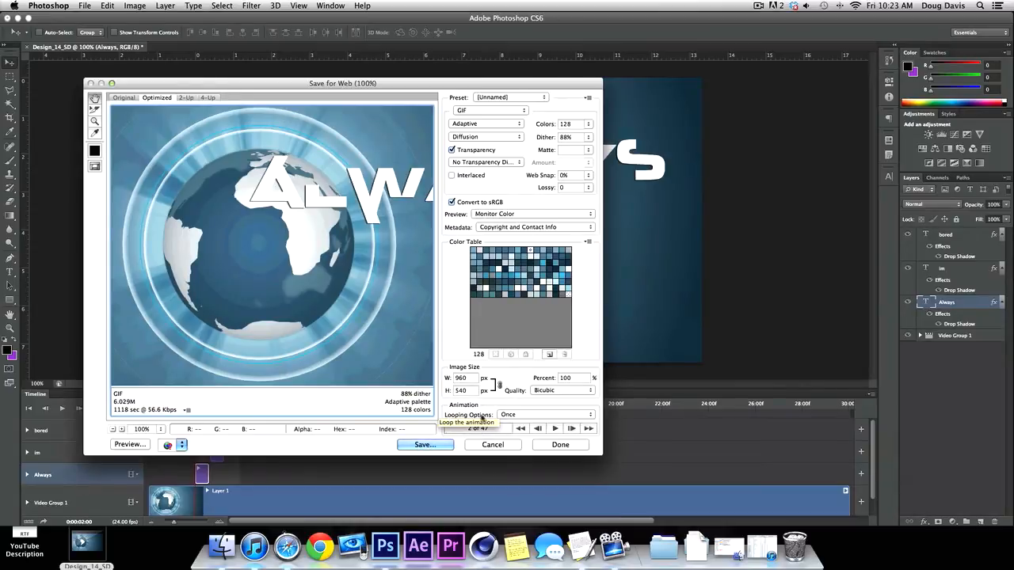
# - Set the GIF Looping Options to Forever and start saving it as derp.gif on the Desktop
pyautogui.click(589, 415)
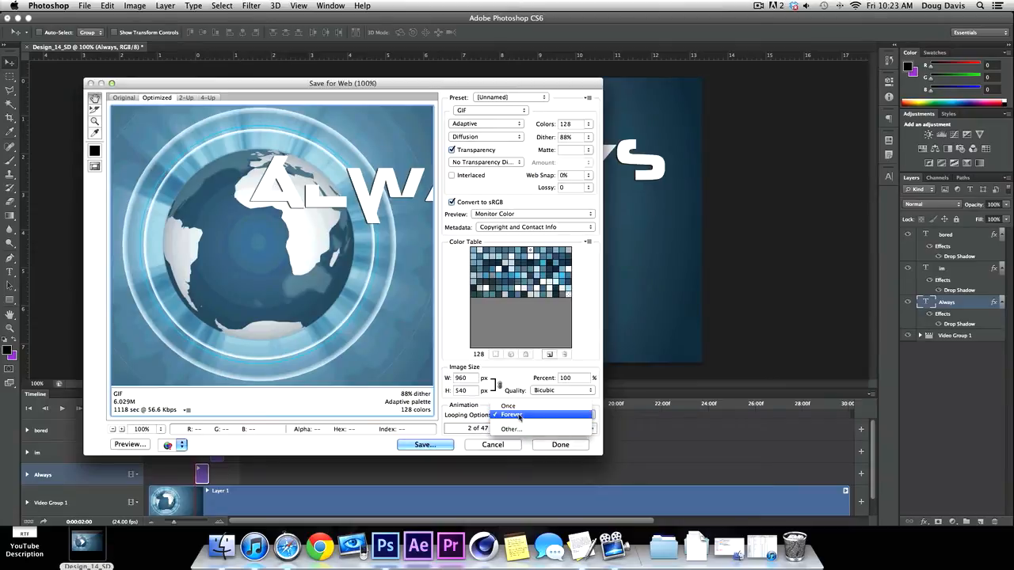
pyautogui.click(510, 428)
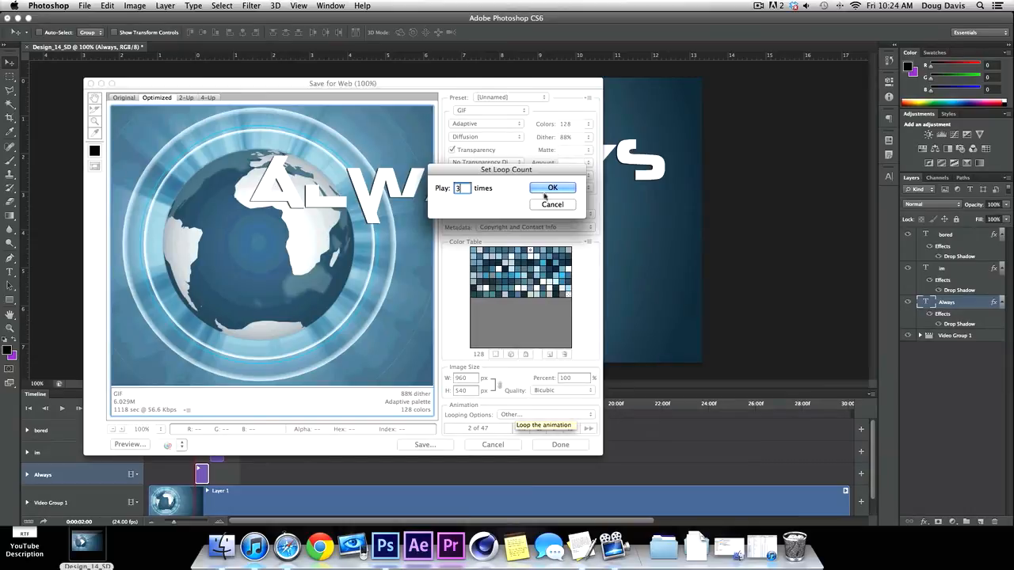
pyautogui.click(554, 187)
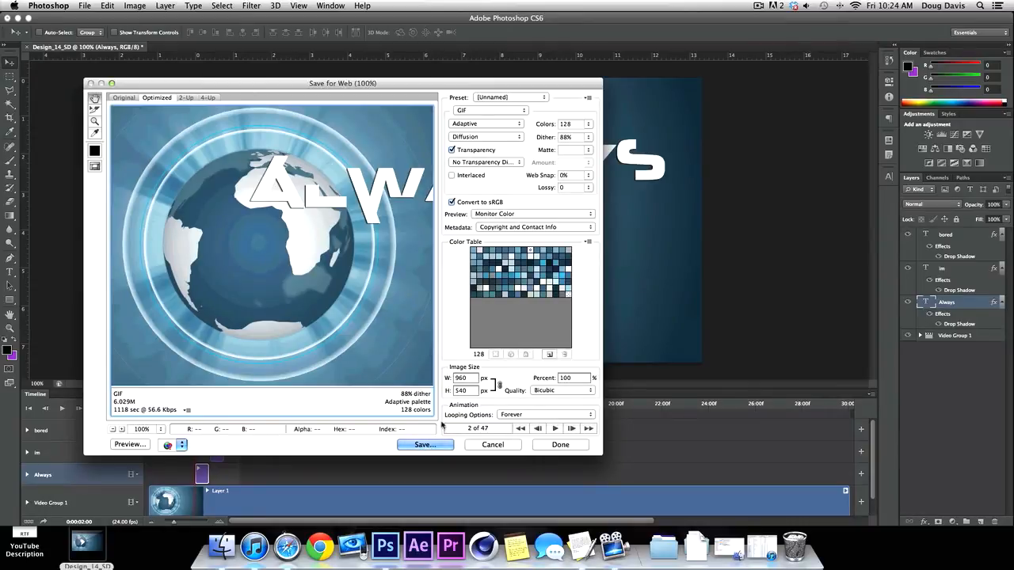
pyautogui.click(425, 443)
pyautogui.write('derp.gif')
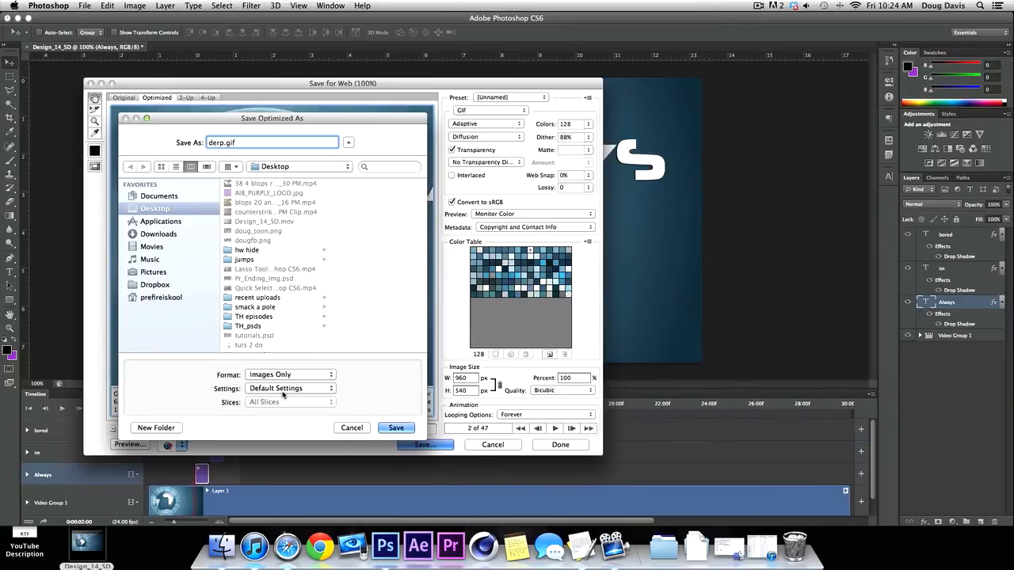
# - Save derp.gif to the Desktop and let the GIF export finish
pyautogui.click(396, 428)
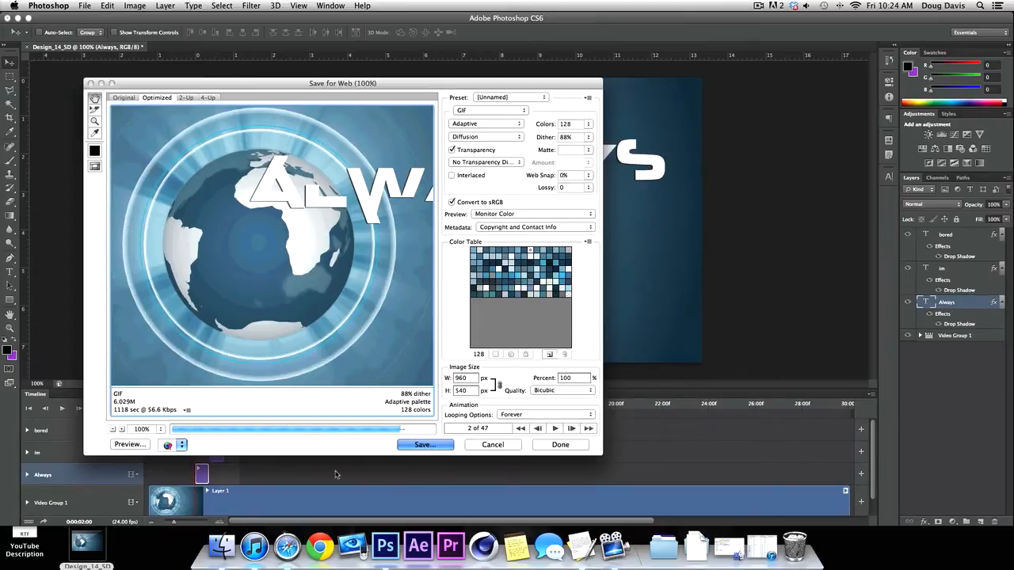
pyautogui.click(493, 443)
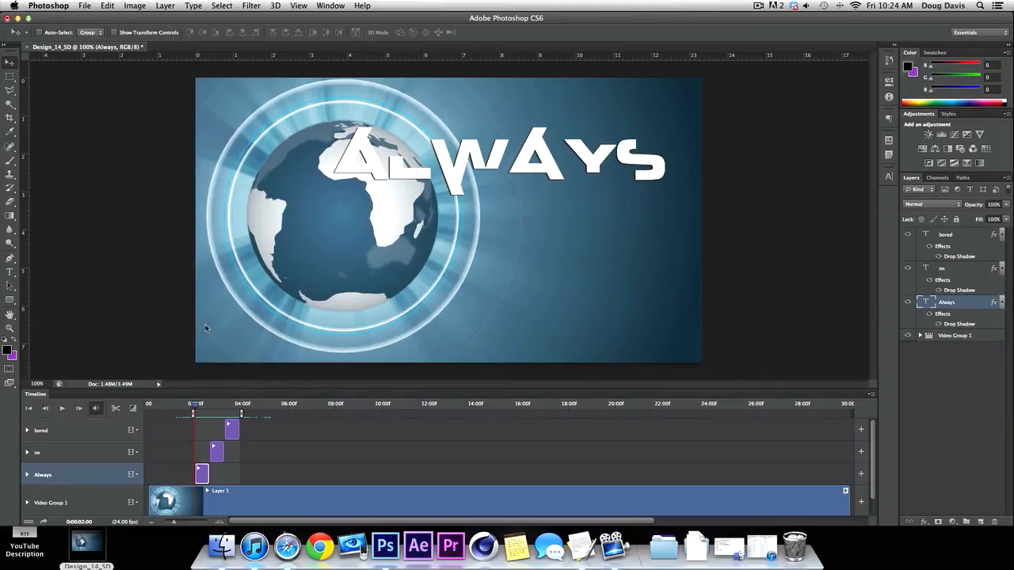
pyautogui.moveTo(301, 254)
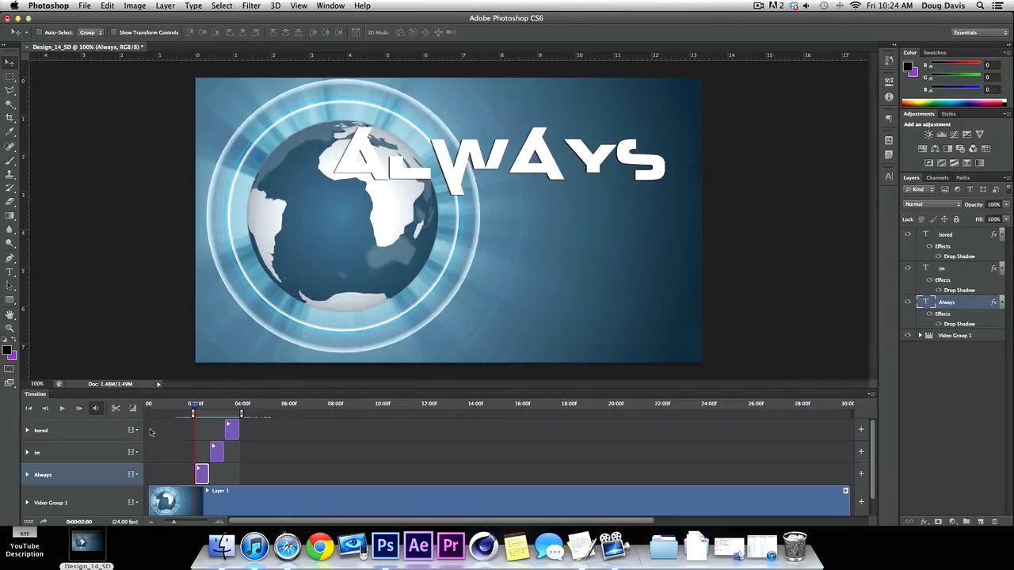
pyautogui.click(330, 7)
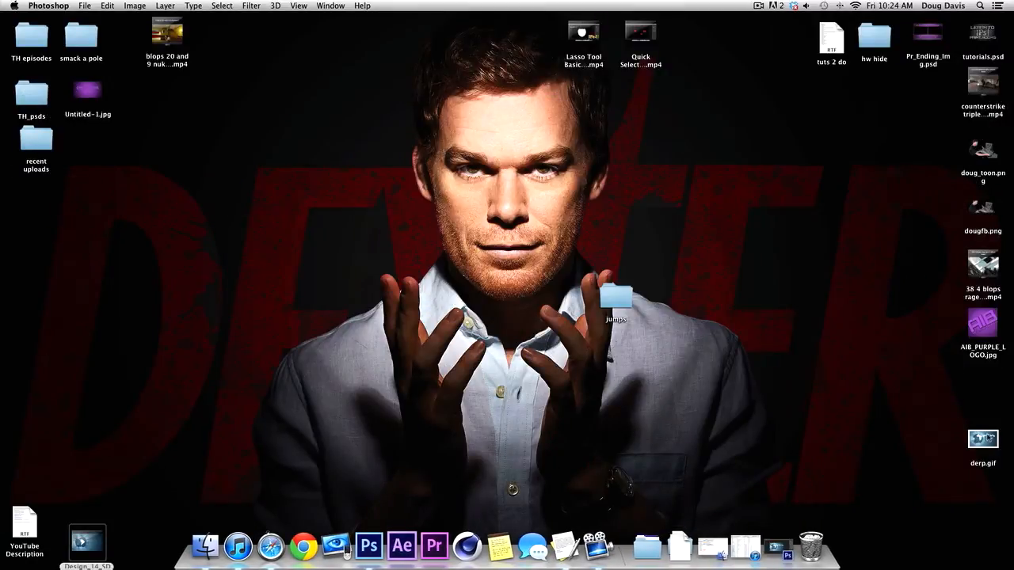
# - Drag derp.gif from the Desktop onto Safari to preview the spinning globe animation
pyautogui.moveTo(982, 440); pyautogui.dragTo(504, 124)
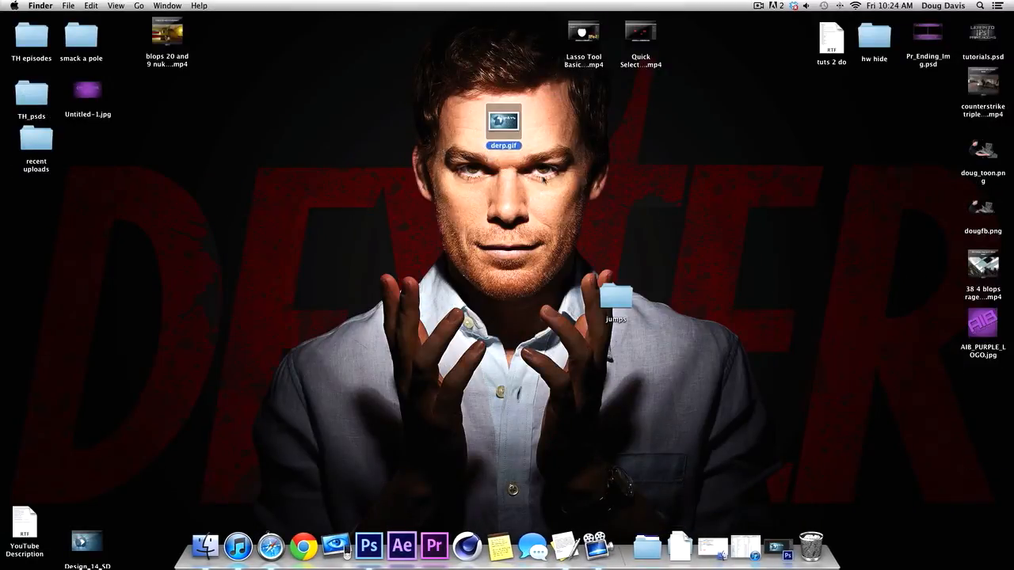
pyautogui.click(271, 545)
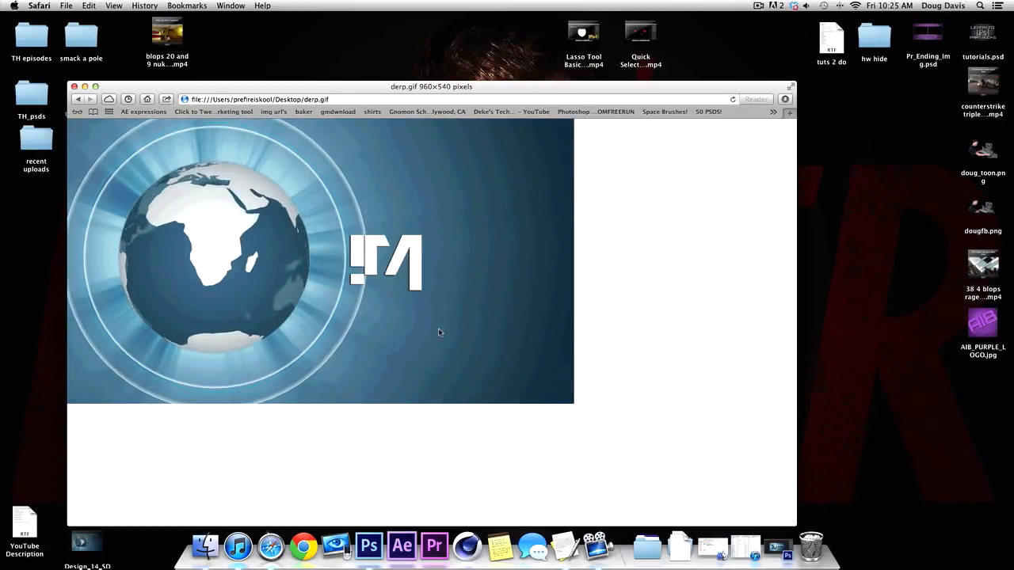
pyautogui.moveTo(453, 387)
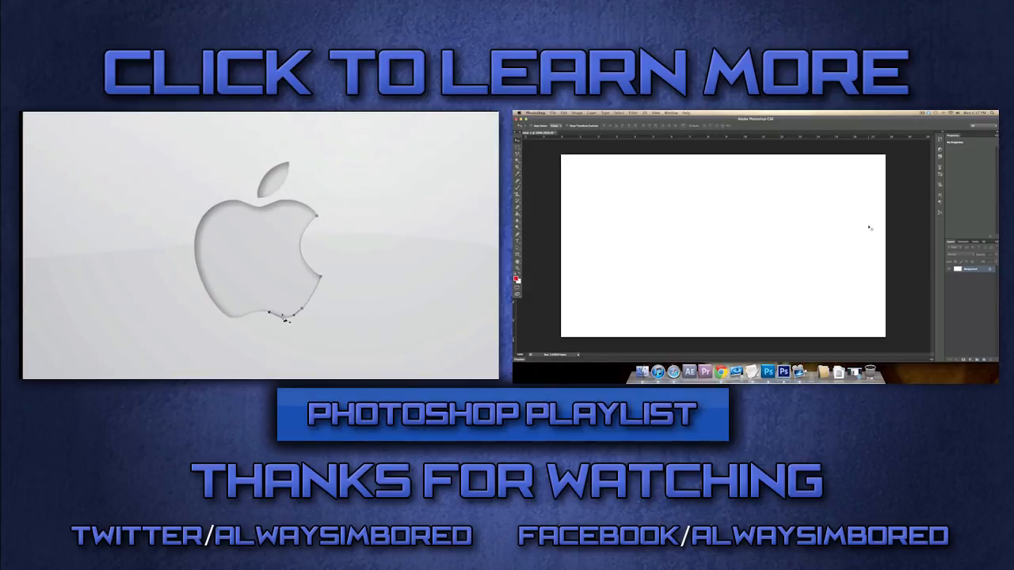
pyautogui.moveTo(317, 225)
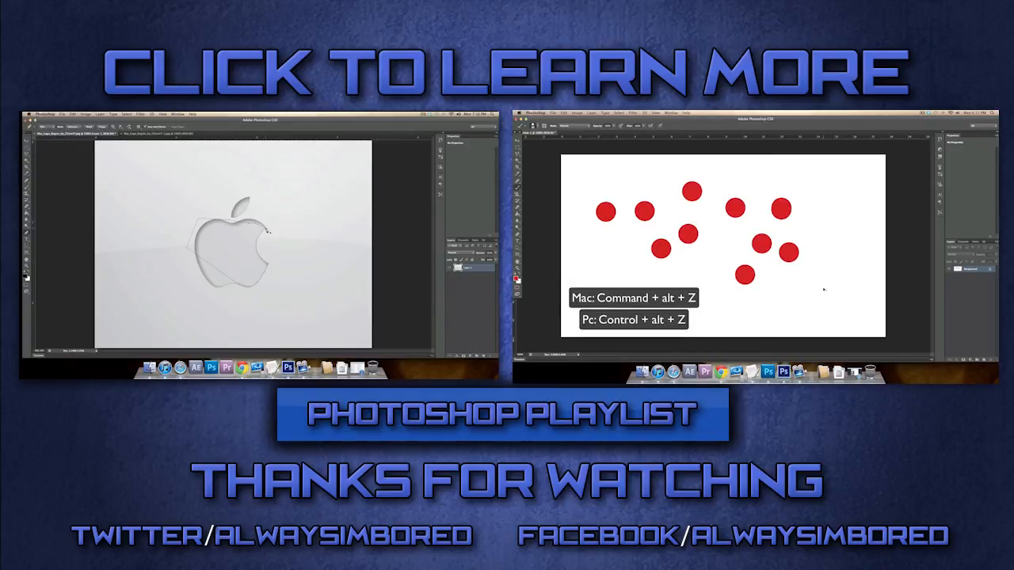
pyautogui.moveTo(824, 288)
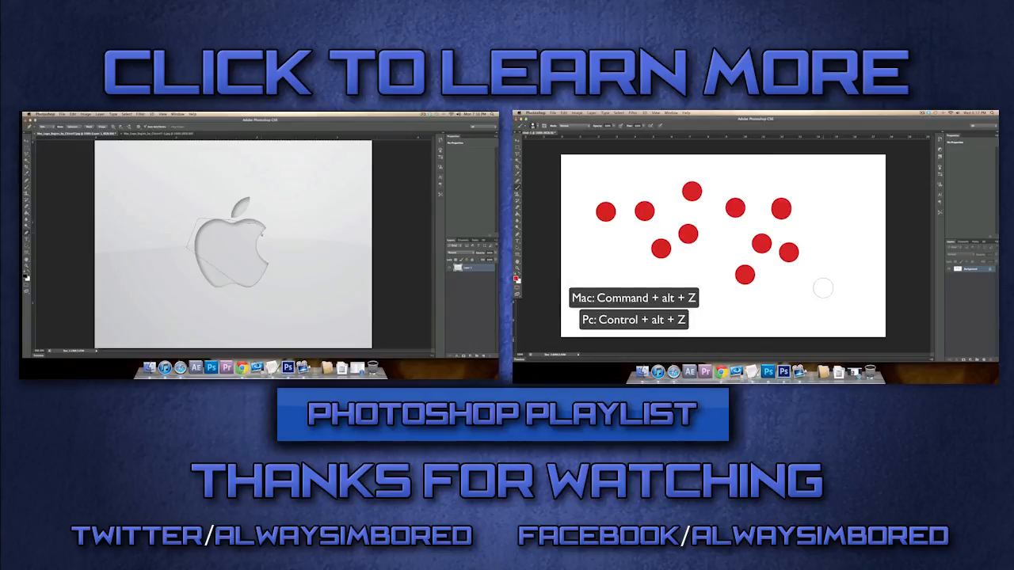